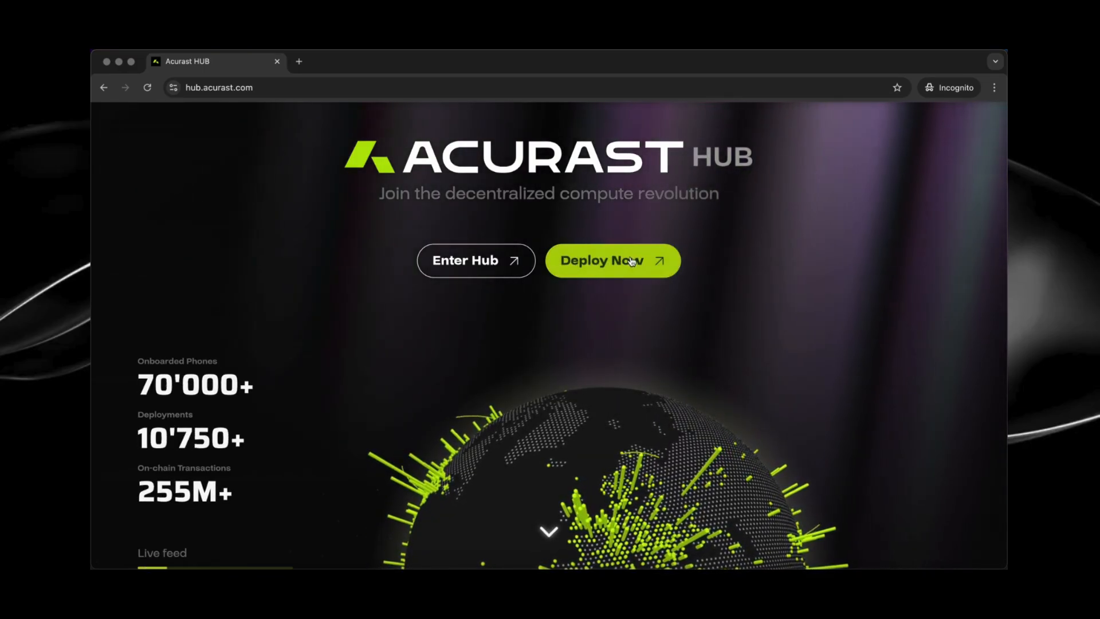
Step: Start a new instant deployment and compare Vibe Website's Website and Game output types
{"action": "left_click", "coordinate": [613, 261]}
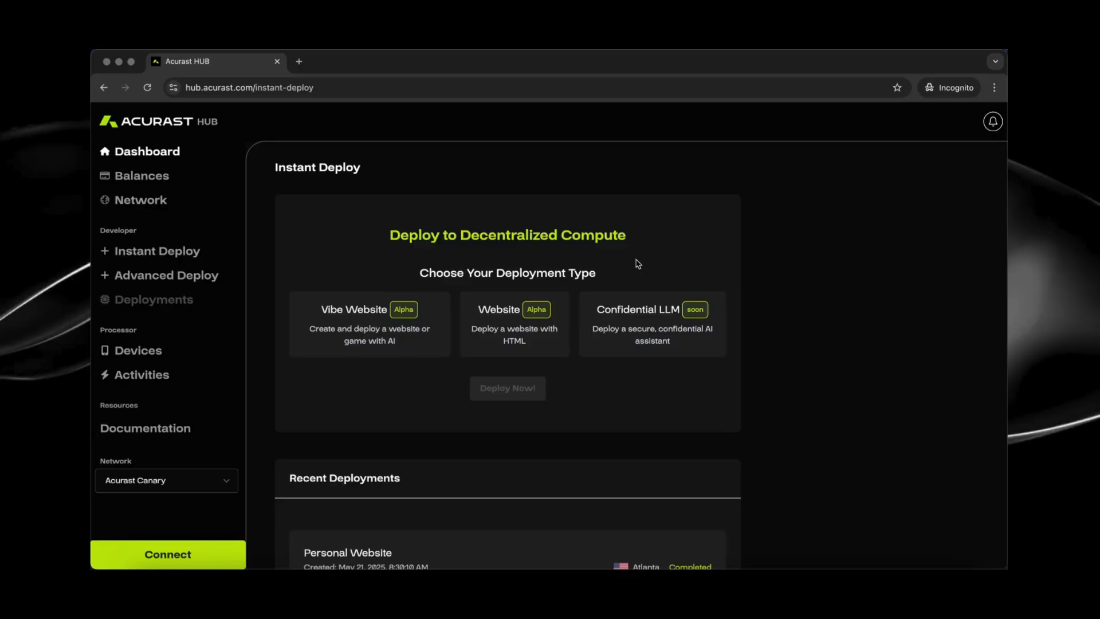
{"action": "mouse_move", "coordinate": [465, 272]}
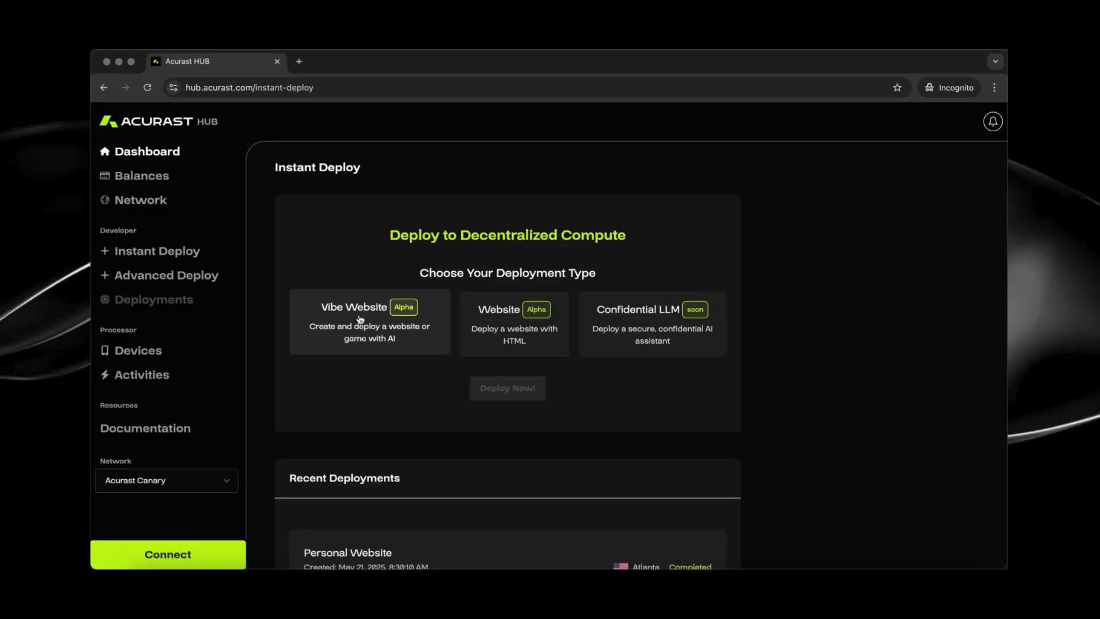
{"action": "left_click", "coordinate": [369, 321]}
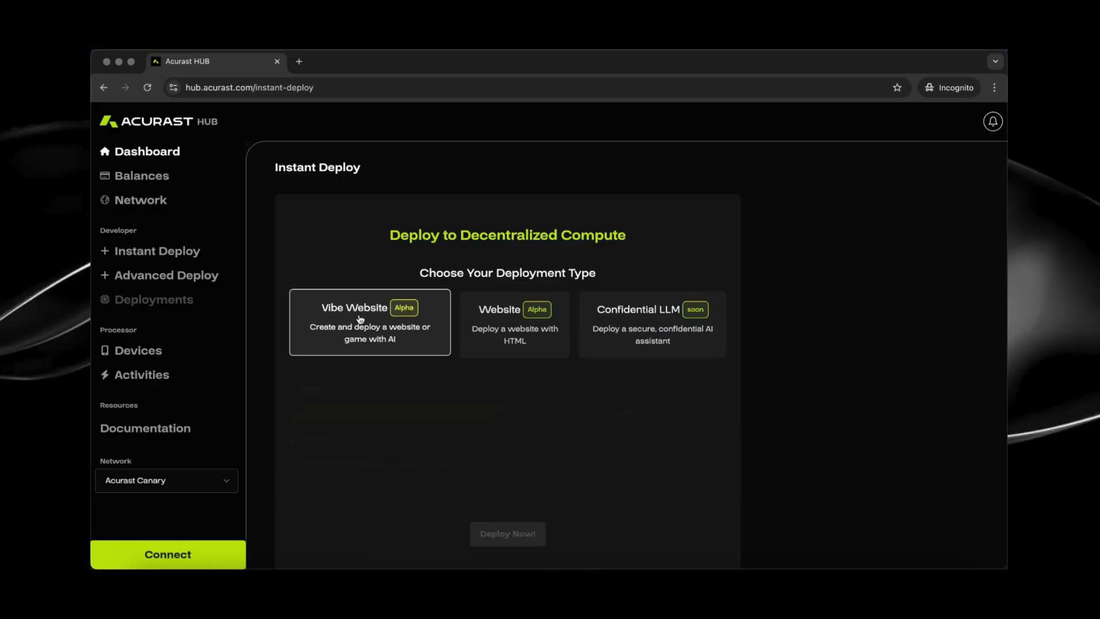
{"action": "left_click", "coordinate": [370, 322]}
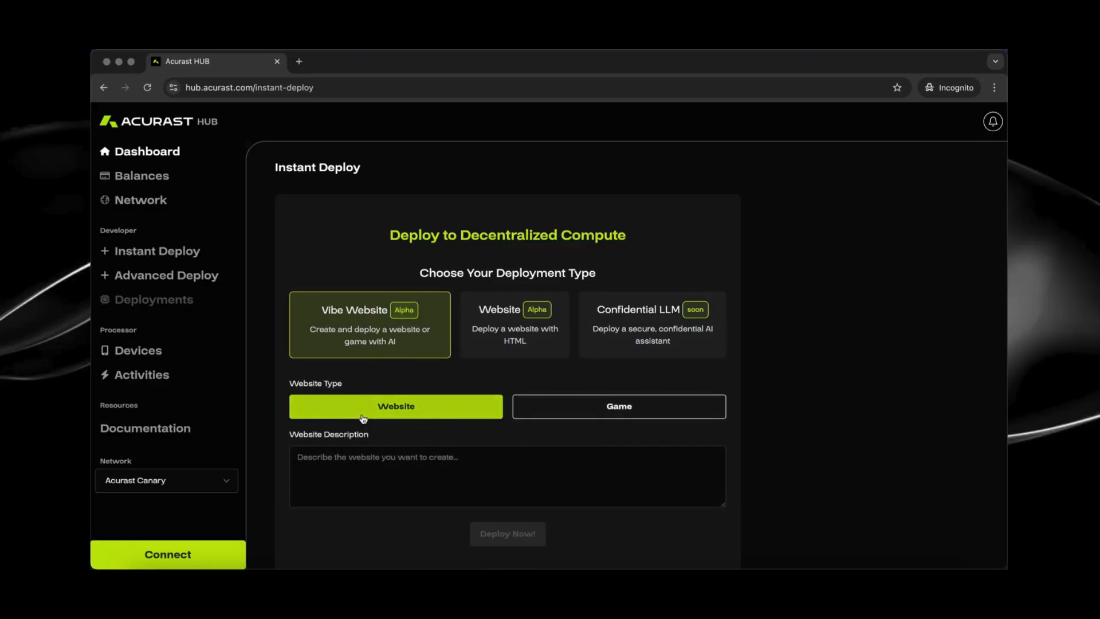
{"action": "left_click", "coordinate": [617, 405]}
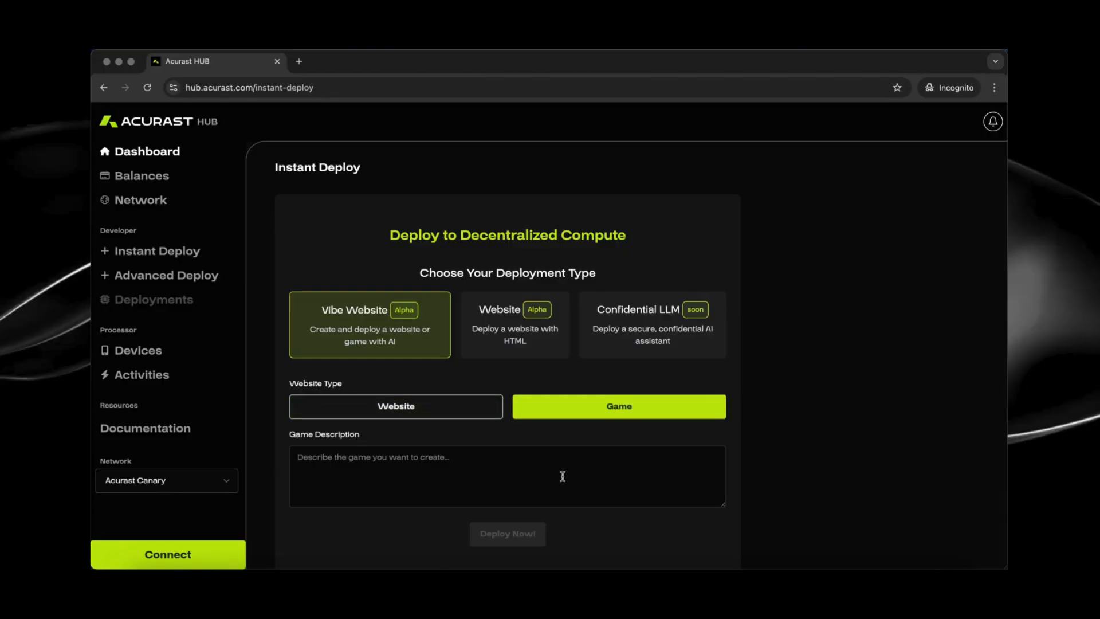
Step: Compare the Website (HTML) and Confidential LLM types and check the LLM model list
{"action": "left_click", "coordinate": [513, 323]}
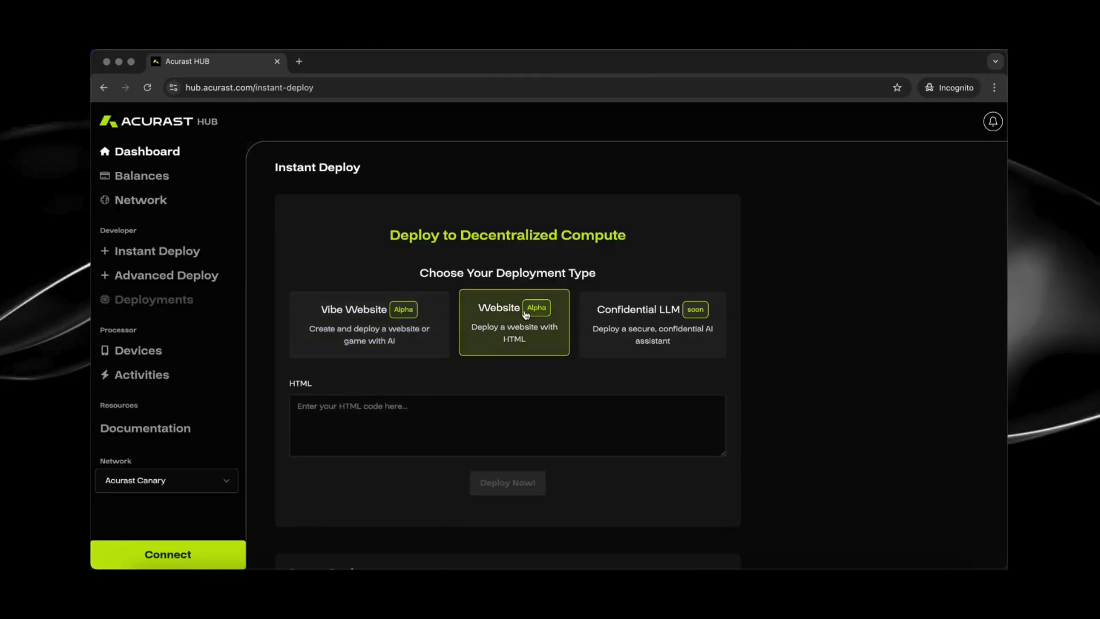
{"action": "mouse_move", "coordinate": [387, 405]}
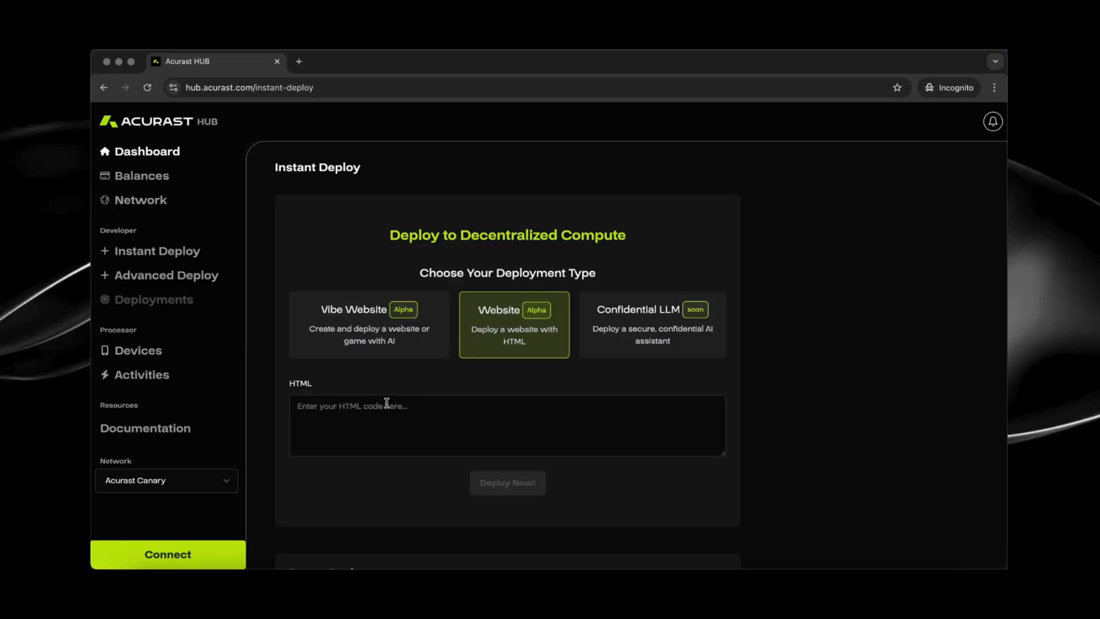
{"action": "left_click", "coordinate": [651, 323]}
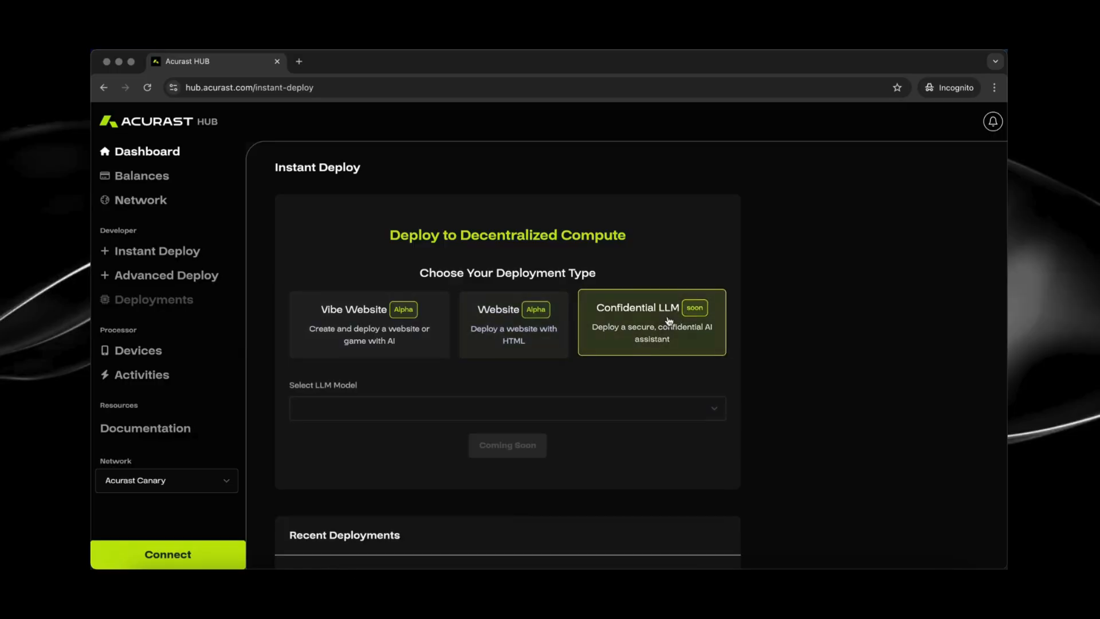
{"action": "left_click", "coordinate": [501, 395]}
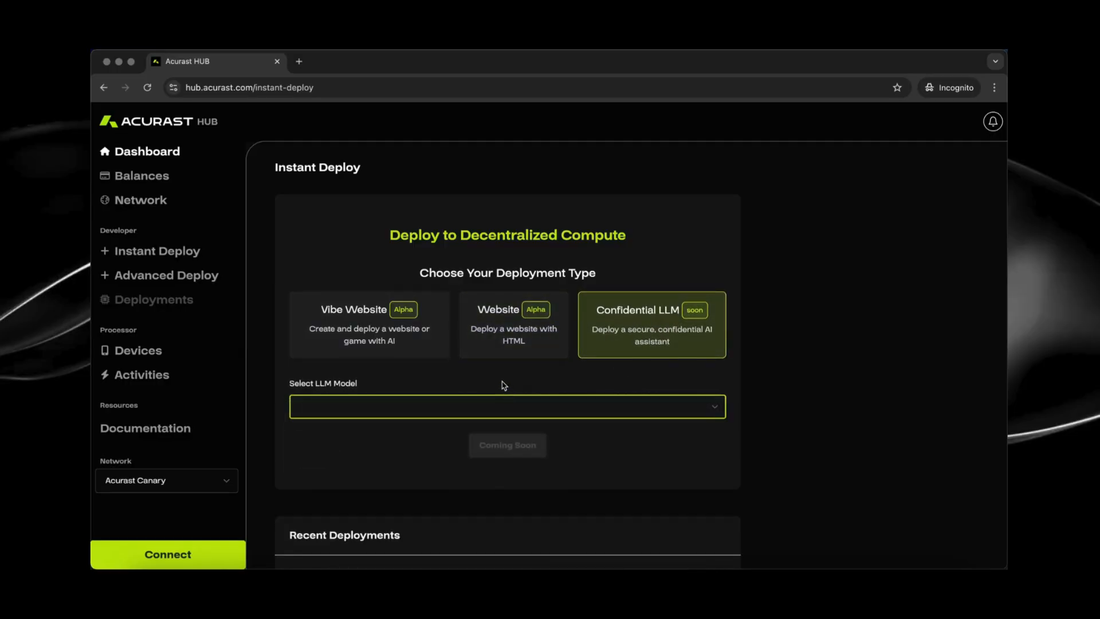
Step: Describe 'a website for my van life' as a Vibe Website and submit it with Deploy Now
{"action": "left_click", "coordinate": [369, 324]}
{"action": "type", "text": "Please generate me"}
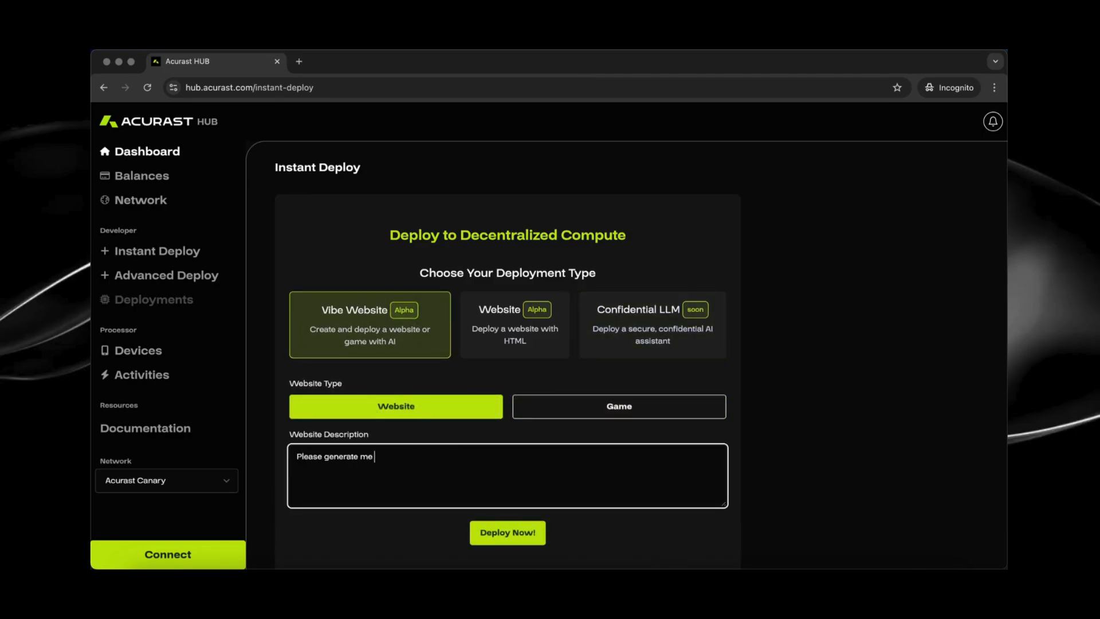
{"action": "type", "text": "a website"}
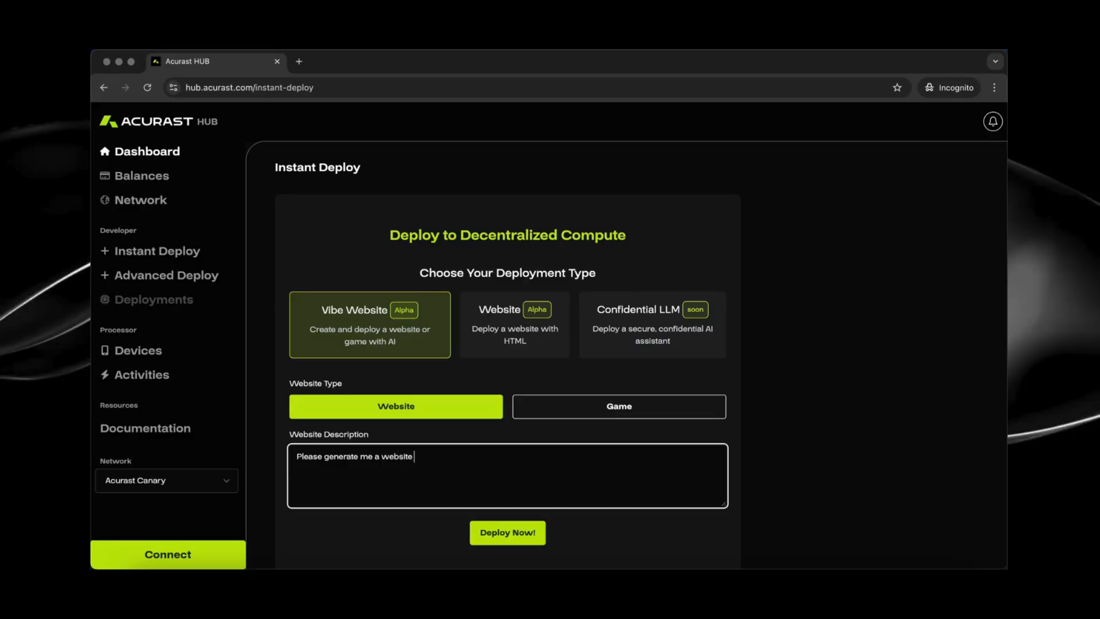
{"action": "type", "text": "for my van l"}
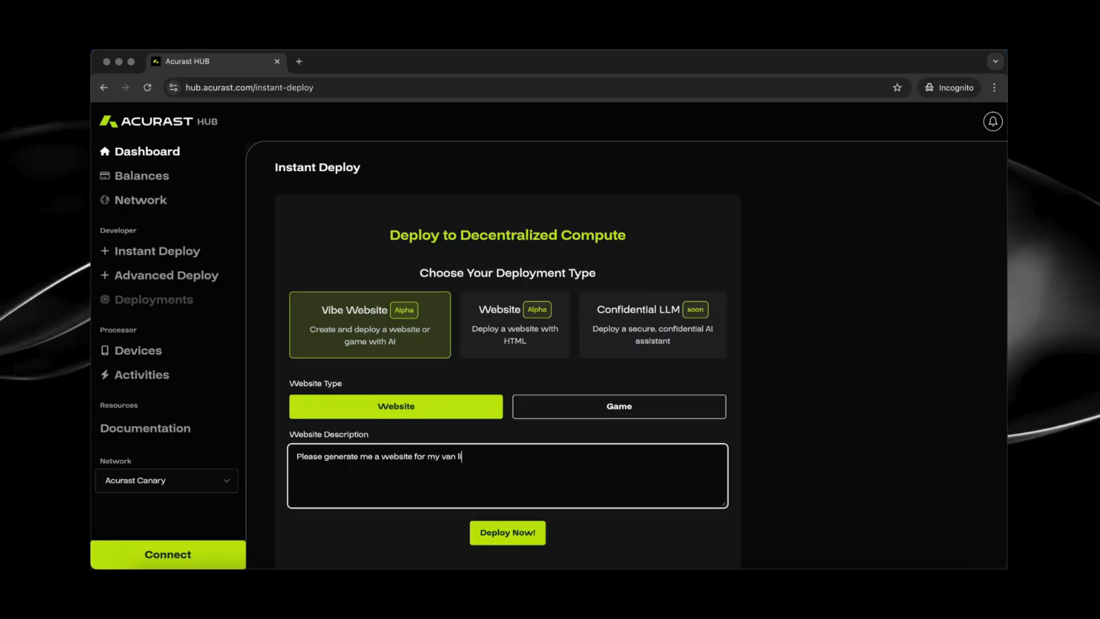
{"action": "left_click", "coordinate": [506, 532]}
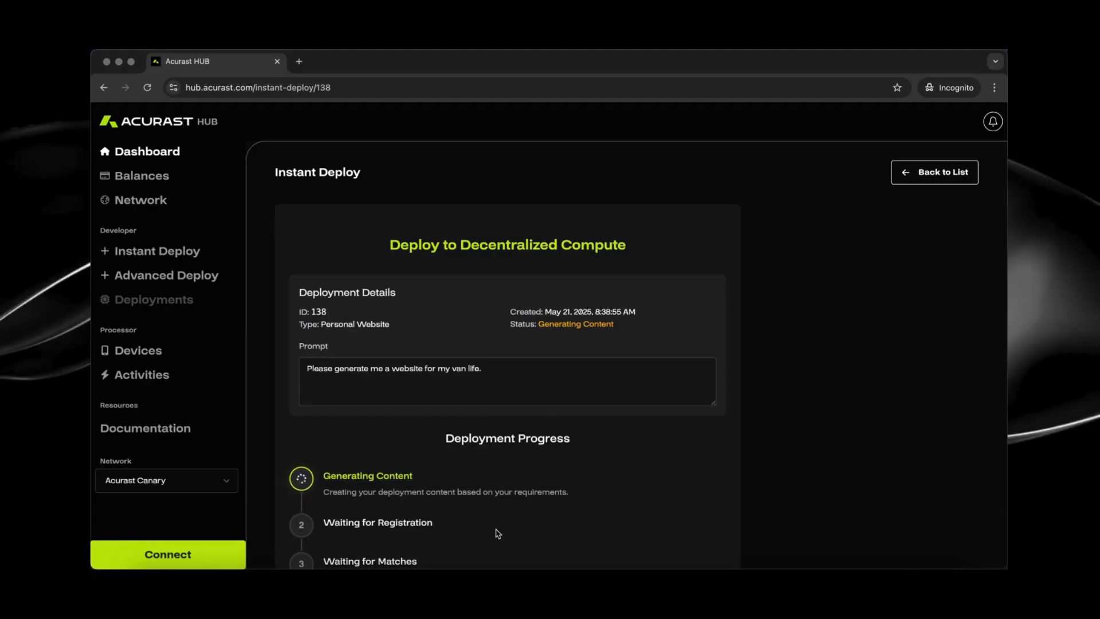
{"action": "mouse_move", "coordinate": [506, 344]}
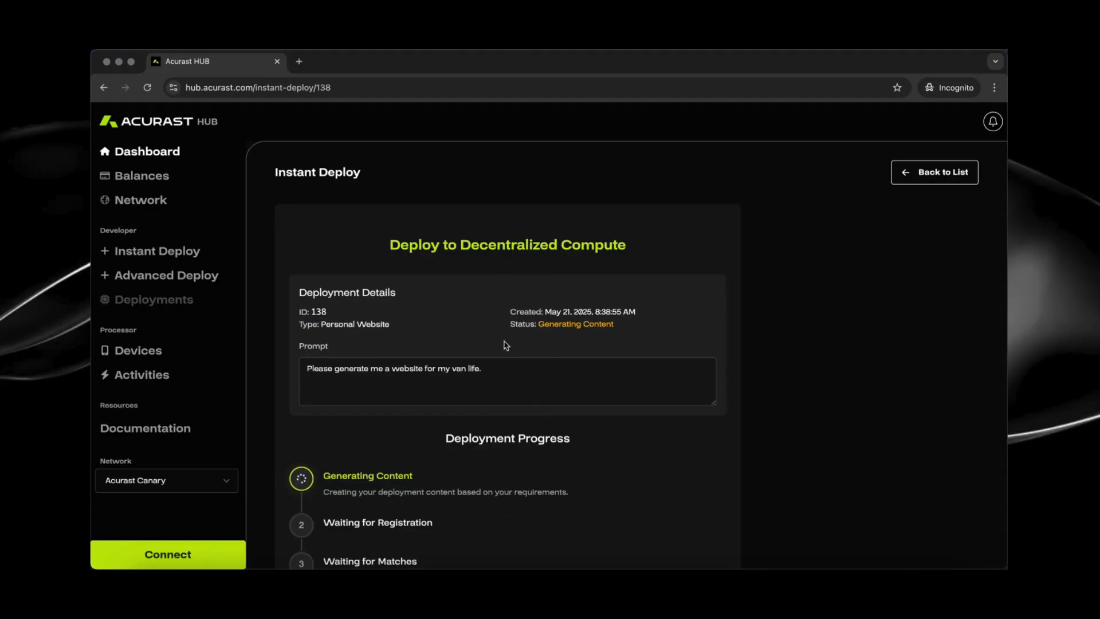
Step: Follow the deployment progress to Completed and launch the live acu.run van life site
{"action": "scroll", "scroll_direction": "down", "scroll_amount": 3}
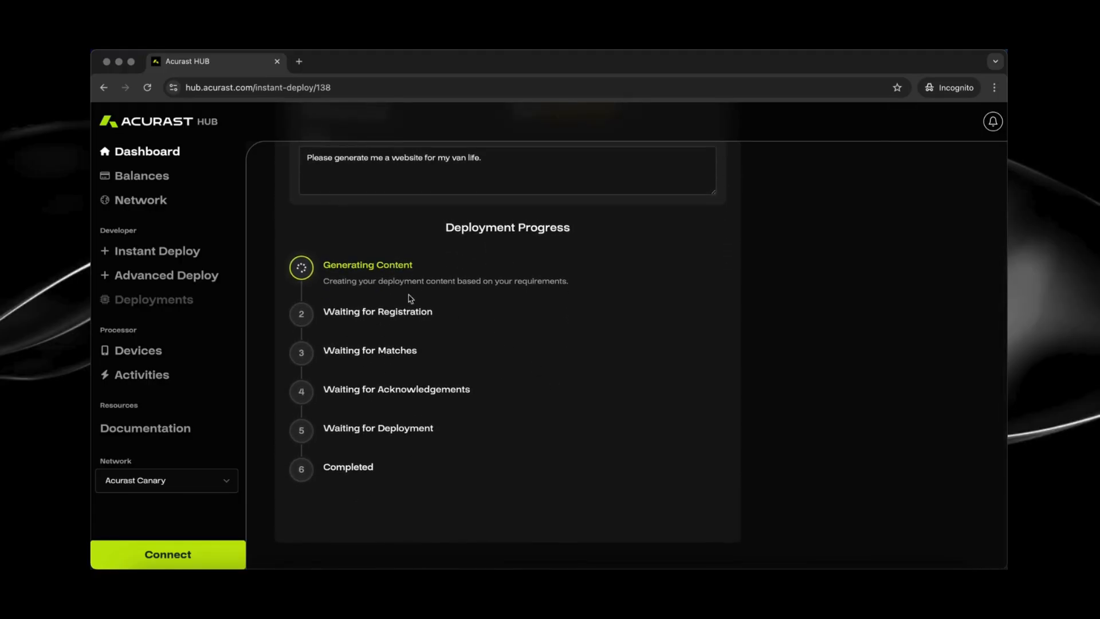
{"action": "mouse_move", "coordinate": [299, 485]}
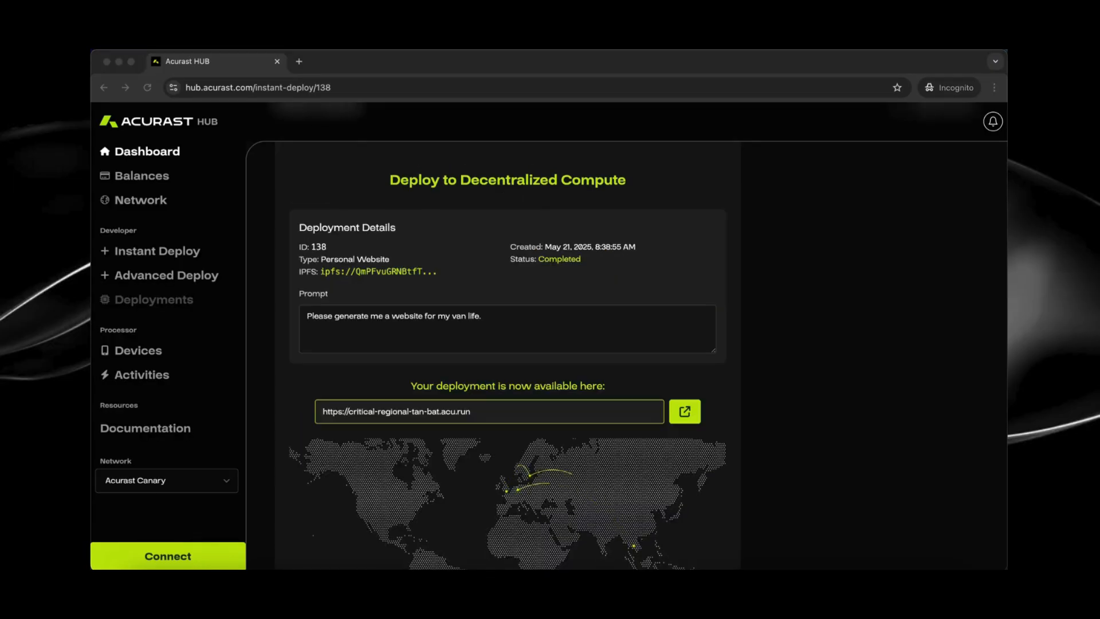
{"action": "scroll", "scroll_direction": "down", "scroll_amount": 3}
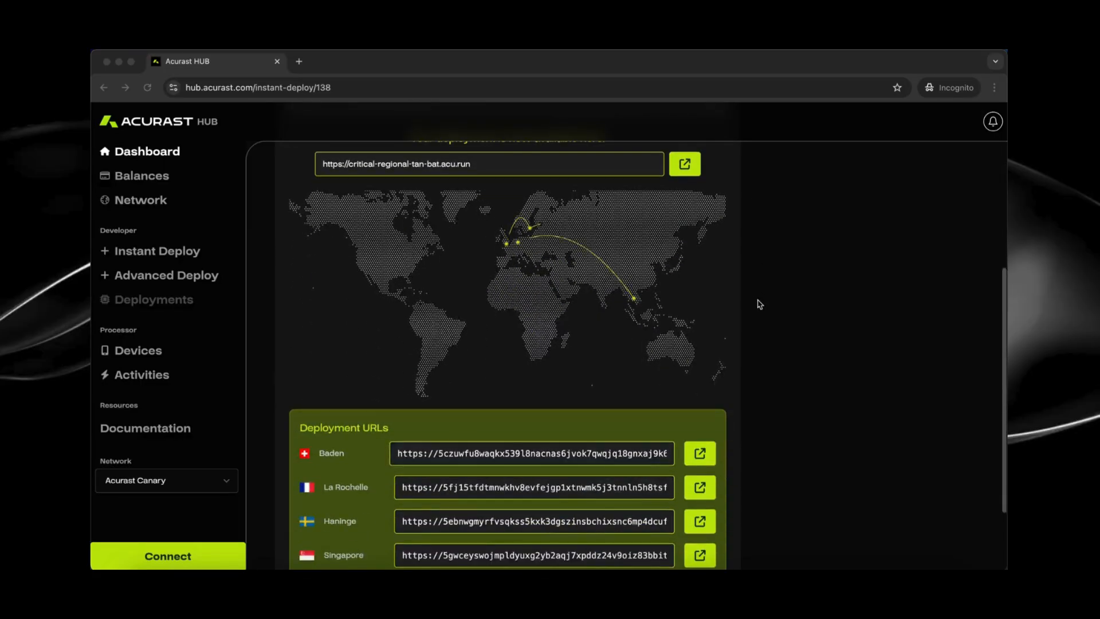
{"action": "scroll", "scroll_direction": "down", "scroll_amount": 3}
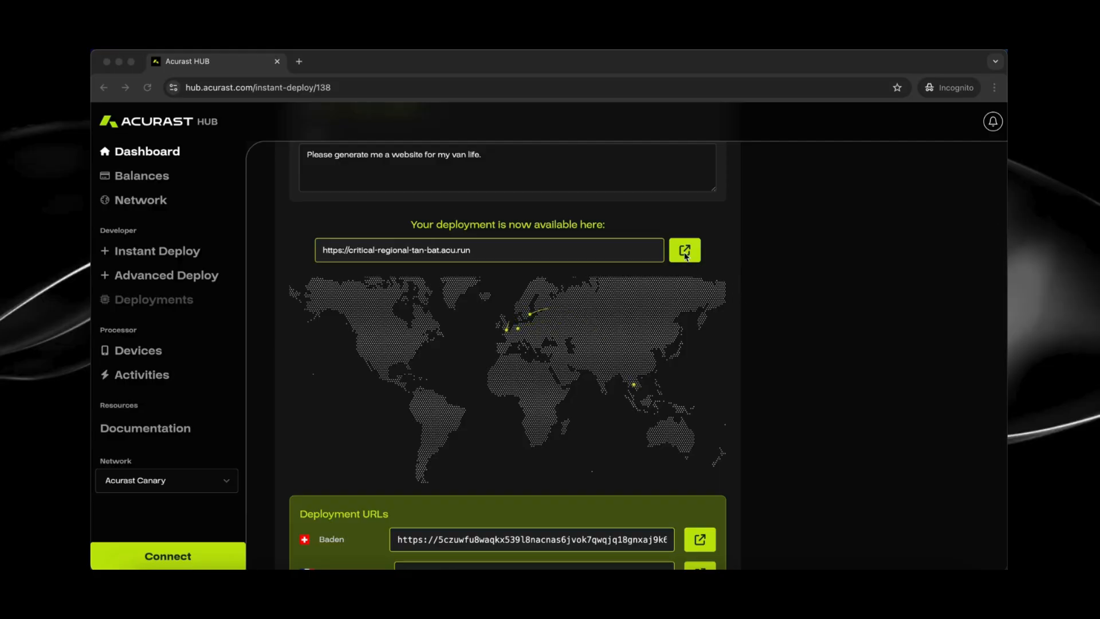
{"action": "left_click", "coordinate": [684, 249]}
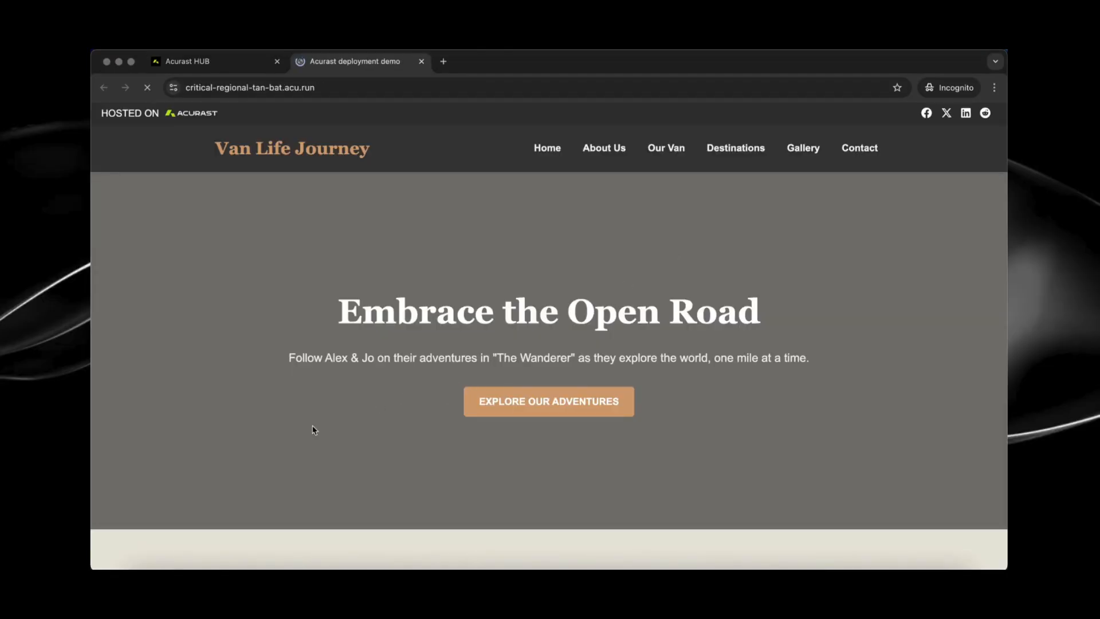
Step: Browse the Van Life Journey site's story, van features and photo diary, then return to the Hub
{"action": "scroll", "scroll_direction": "down", "scroll_amount": 3}
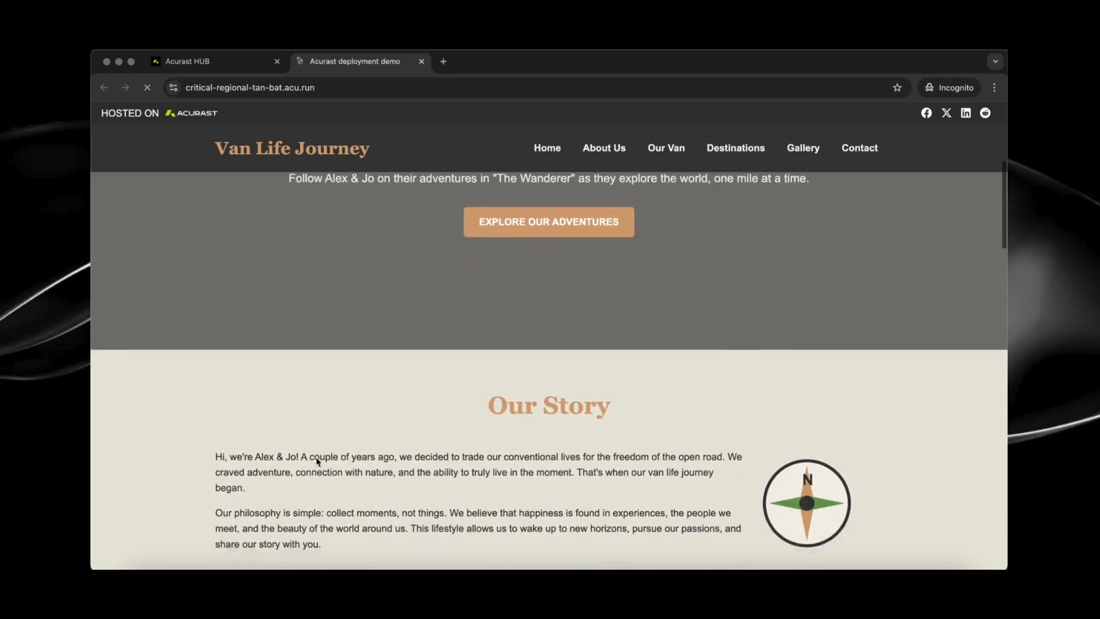
{"action": "scroll", "scroll_direction": "down", "scroll_amount": 3}
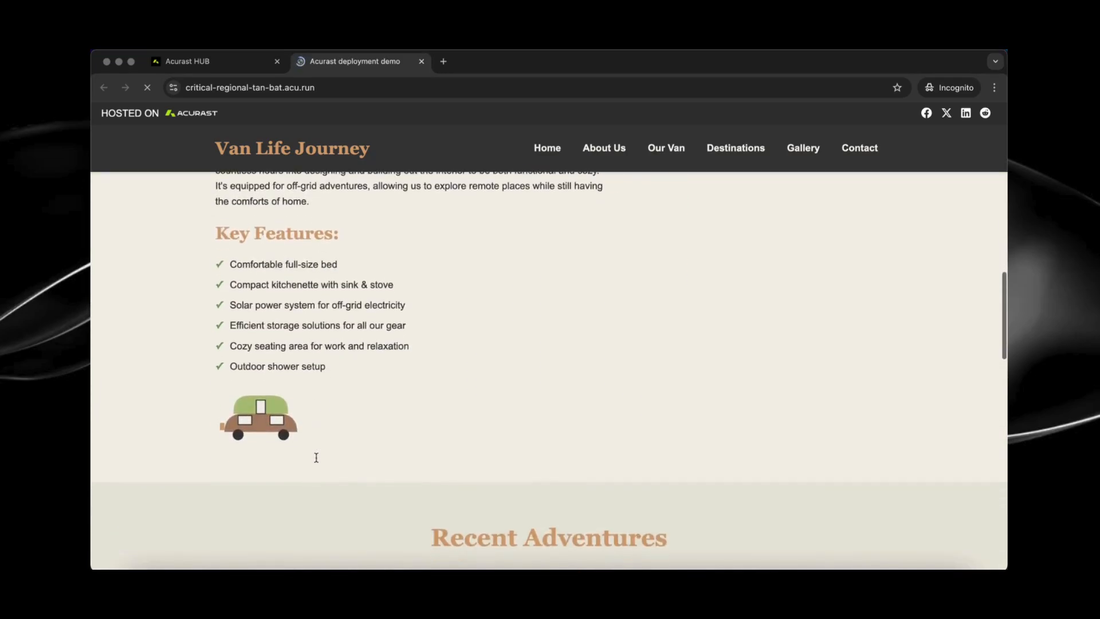
{"action": "scroll", "scroll_direction": "down", "scroll_amount": 3}
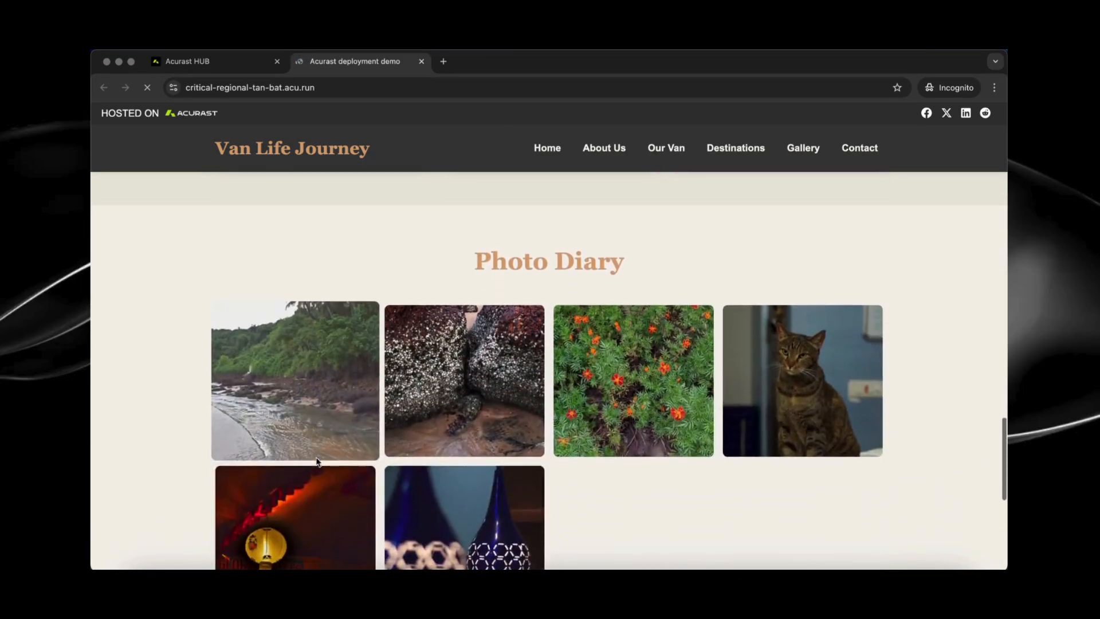
{"action": "scroll", "scroll_direction": "up", "scroll_amount": 3}
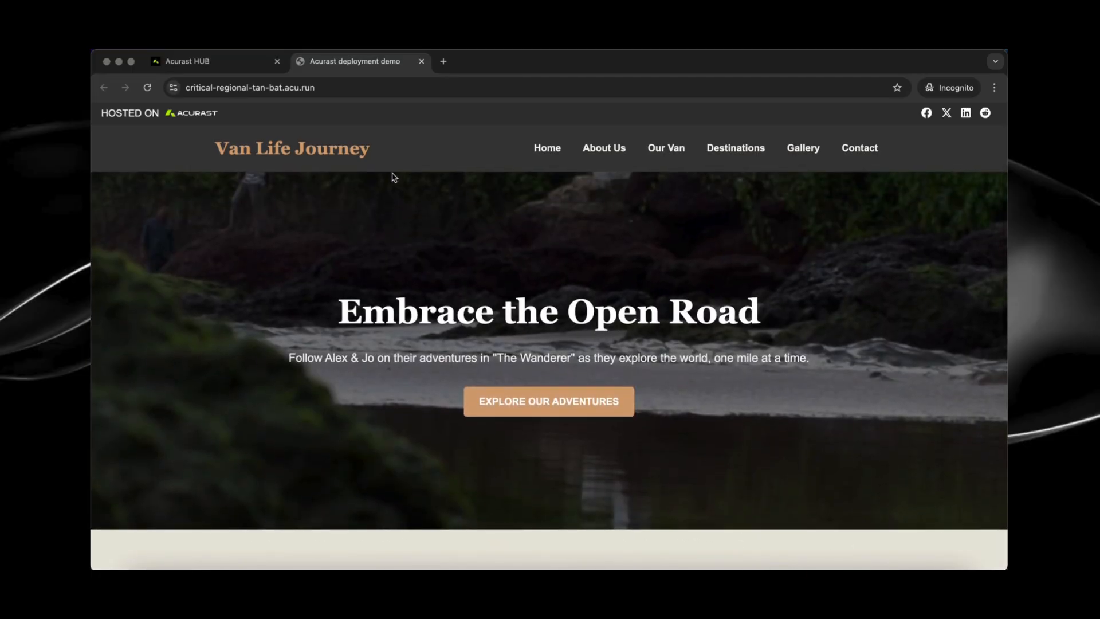
{"action": "left_click", "coordinate": [194, 61]}
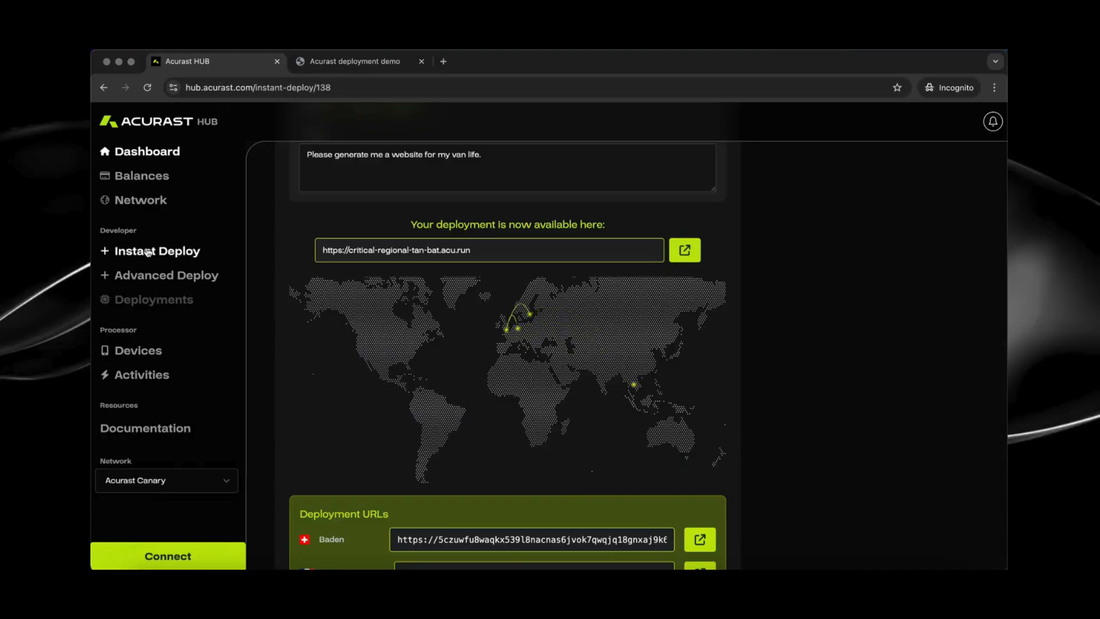
Step: View the psychedelic animation deployment live from the recent deployments list, then return to the Hub
{"action": "left_click", "coordinate": [157, 251]}
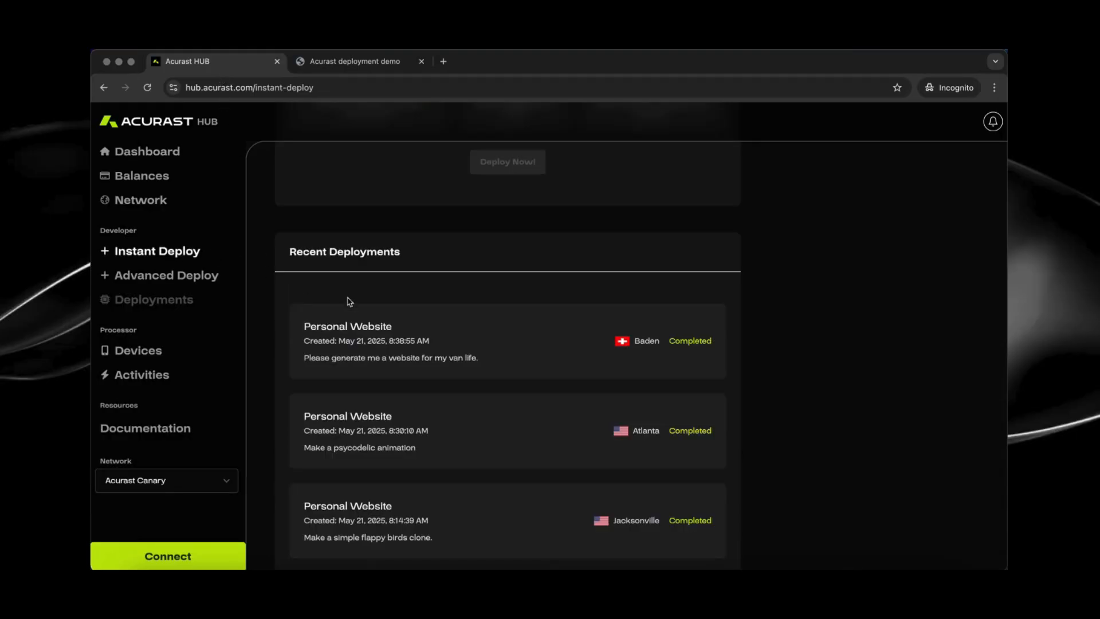
{"action": "mouse_move", "coordinate": [413, 456]}
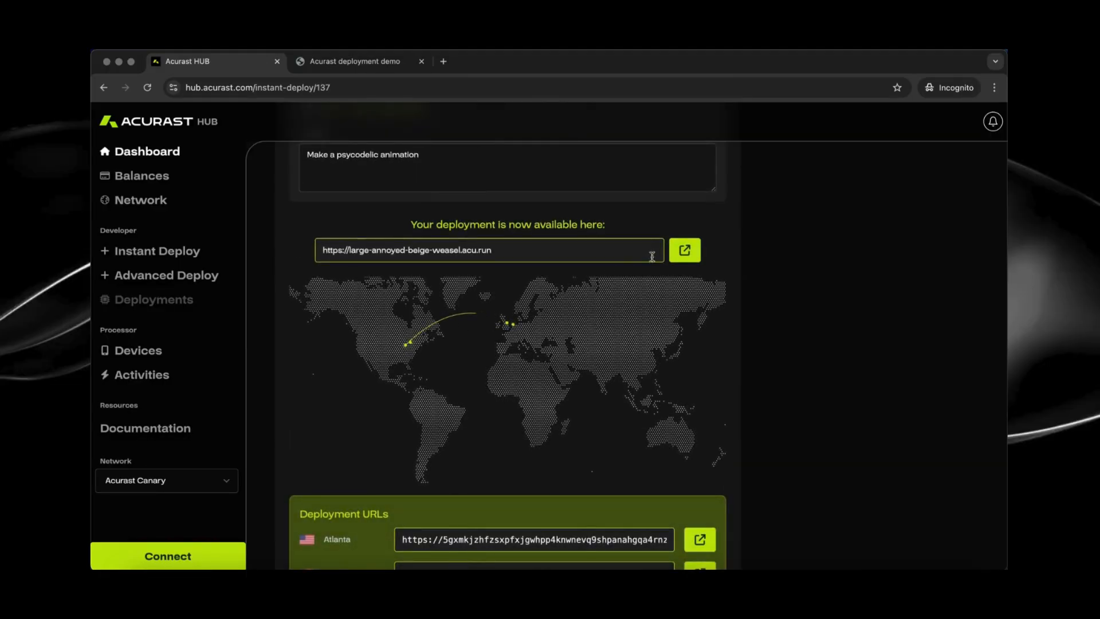
{"action": "left_click", "coordinate": [684, 250]}
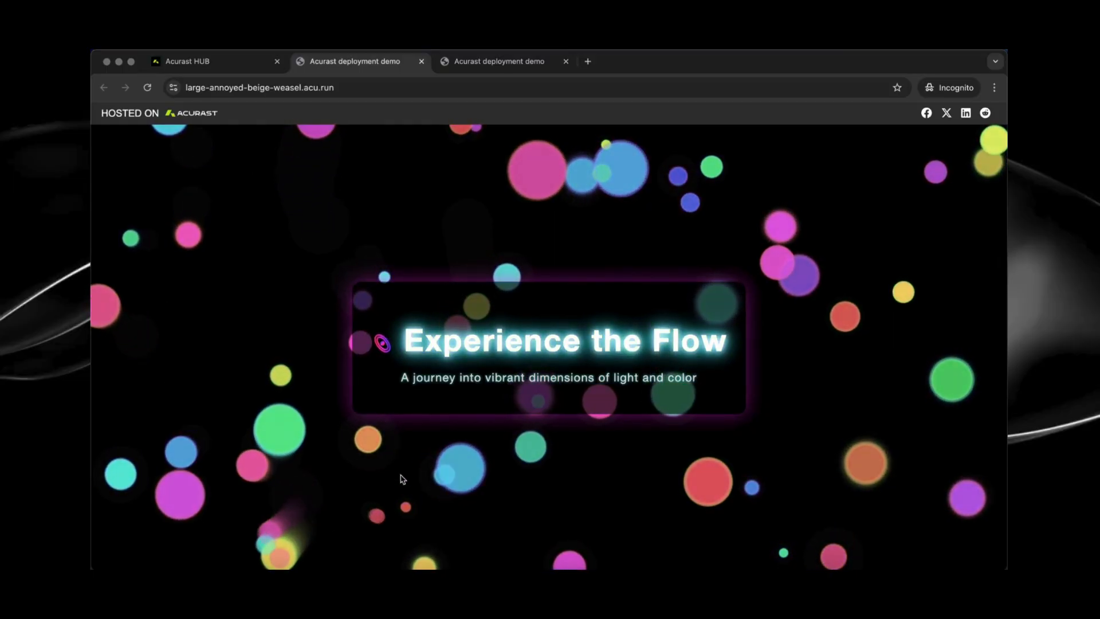
{"action": "left_click", "coordinate": [195, 61]}
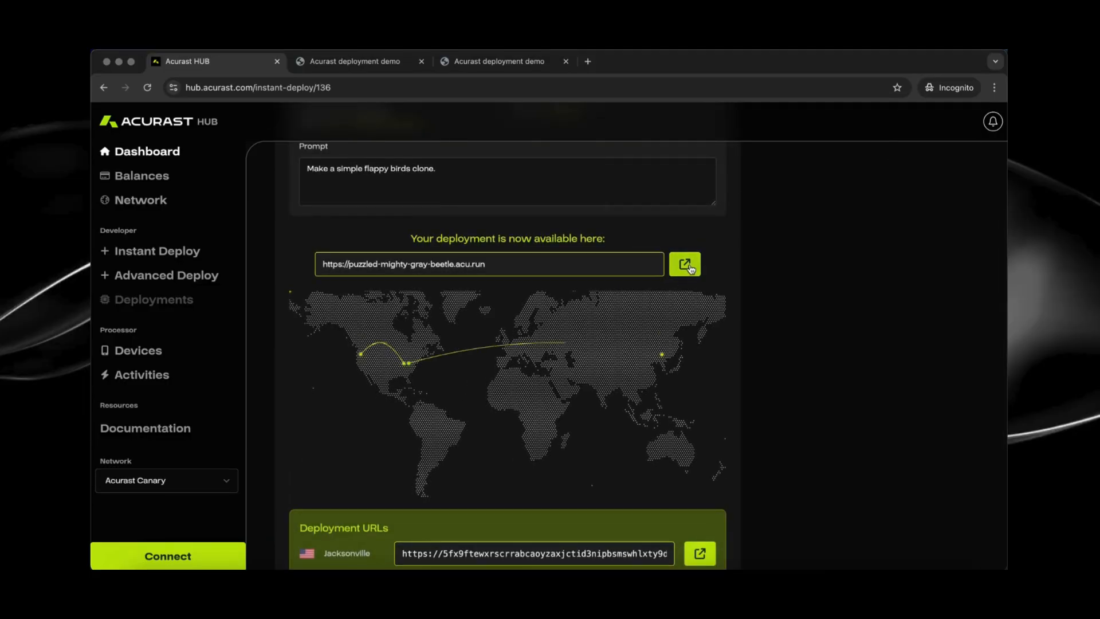
Step: Play the live flappy birds clone to a game over, then return to its deployment details
{"action": "left_click", "coordinate": [684, 264]}
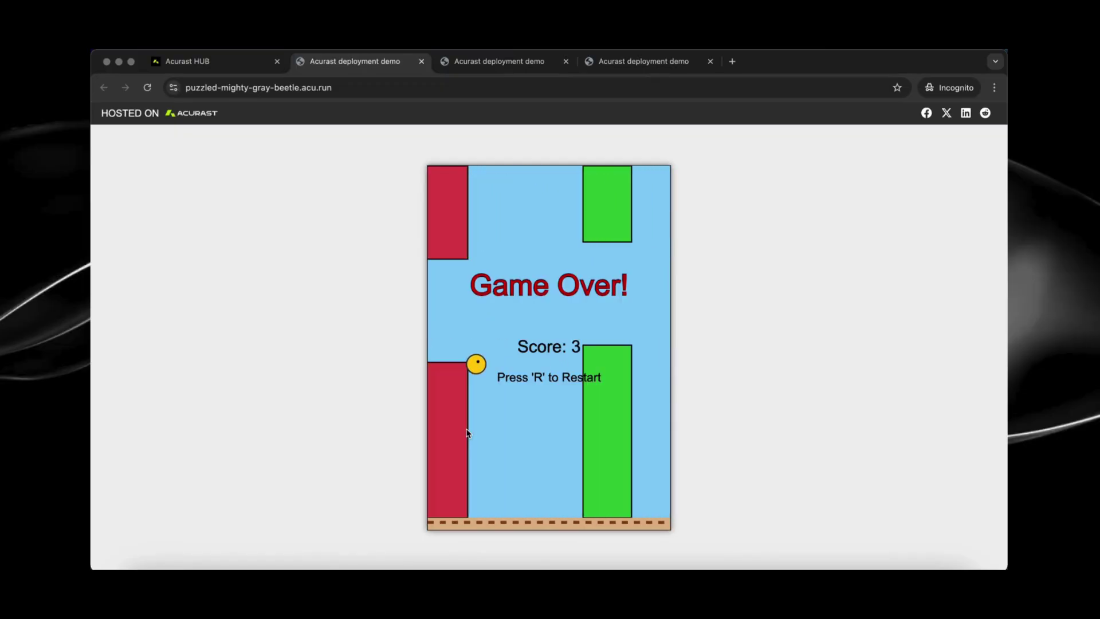
{"action": "left_click", "coordinate": [194, 60]}
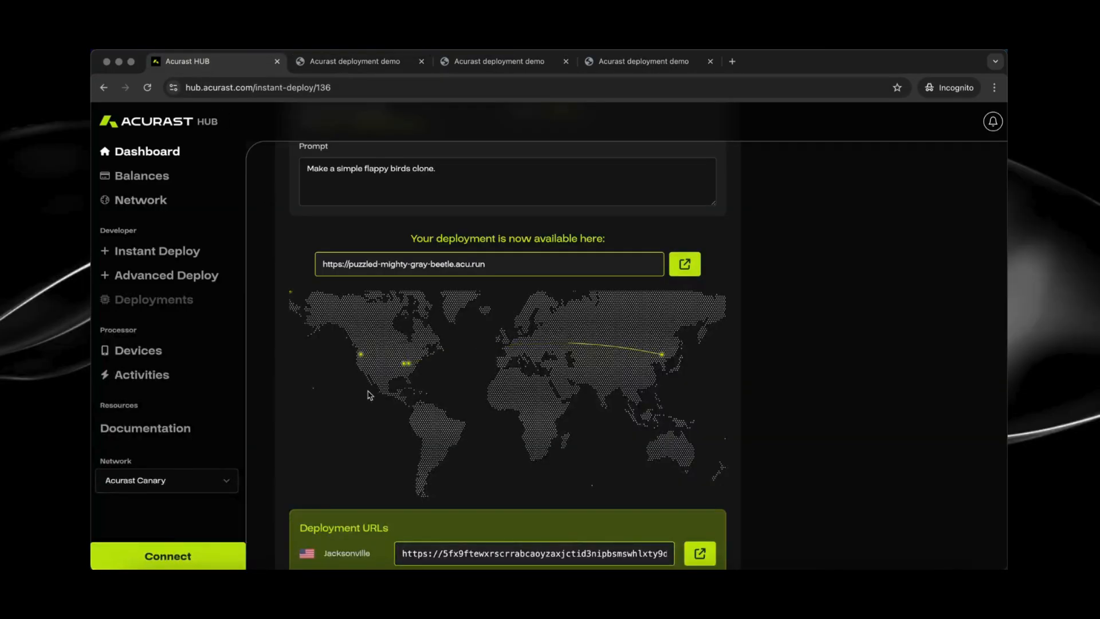